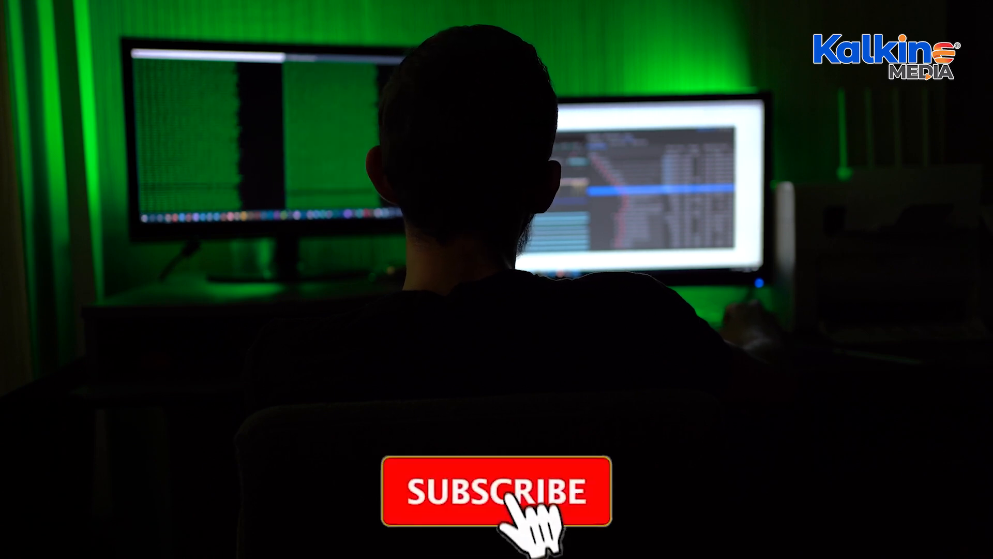
left_click(498, 493)
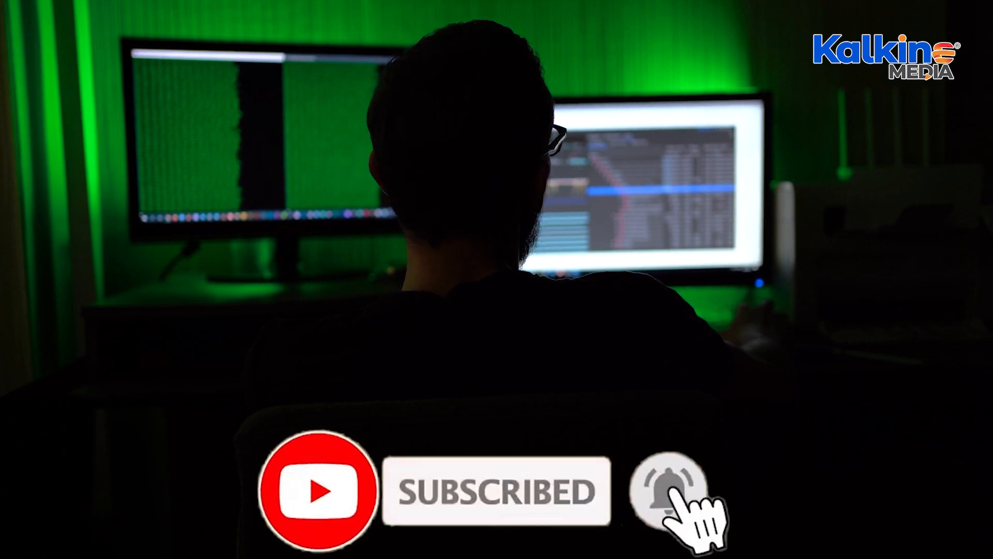
left_click(668, 491)
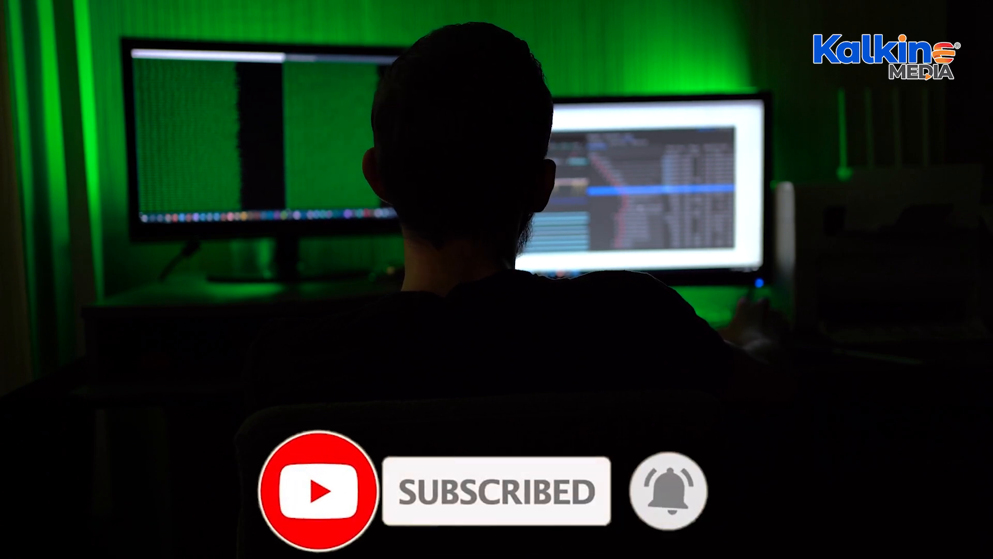